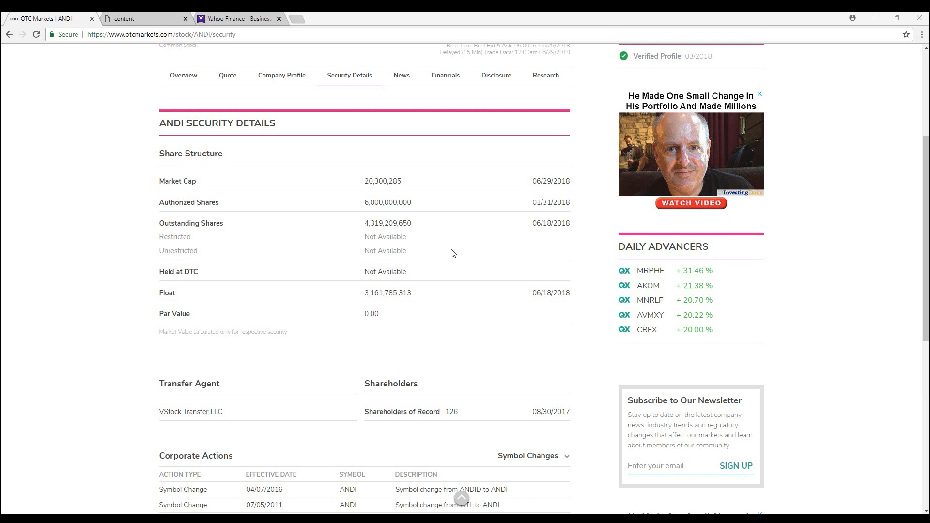
mouse_move(422, 208)
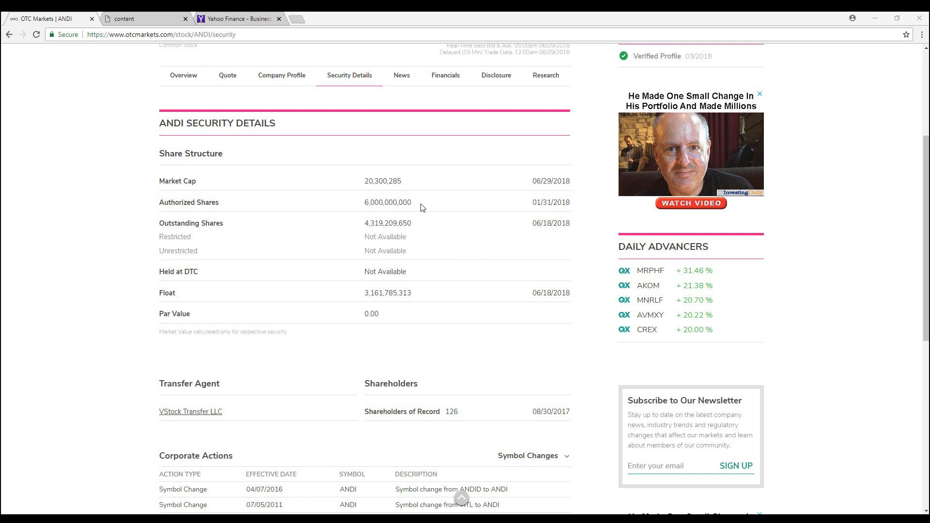
mouse_move(362, 210)
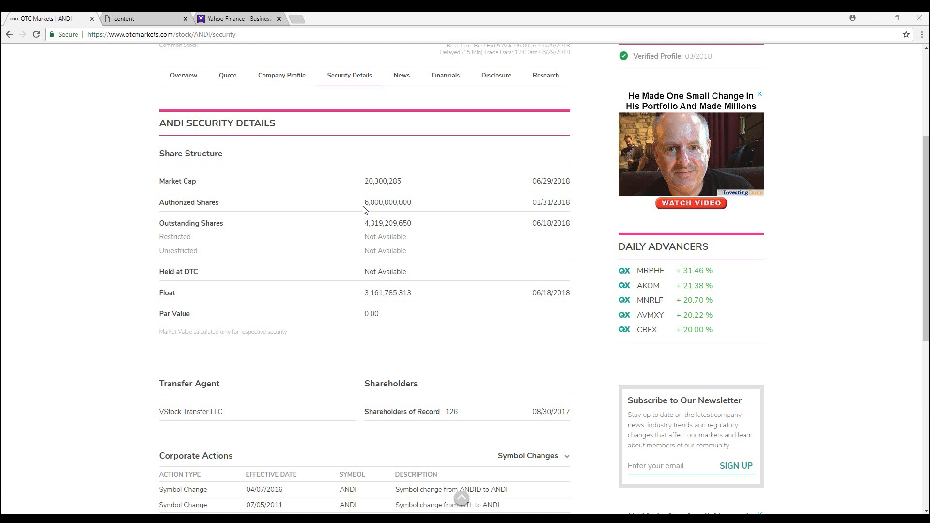
mouse_move(417, 208)
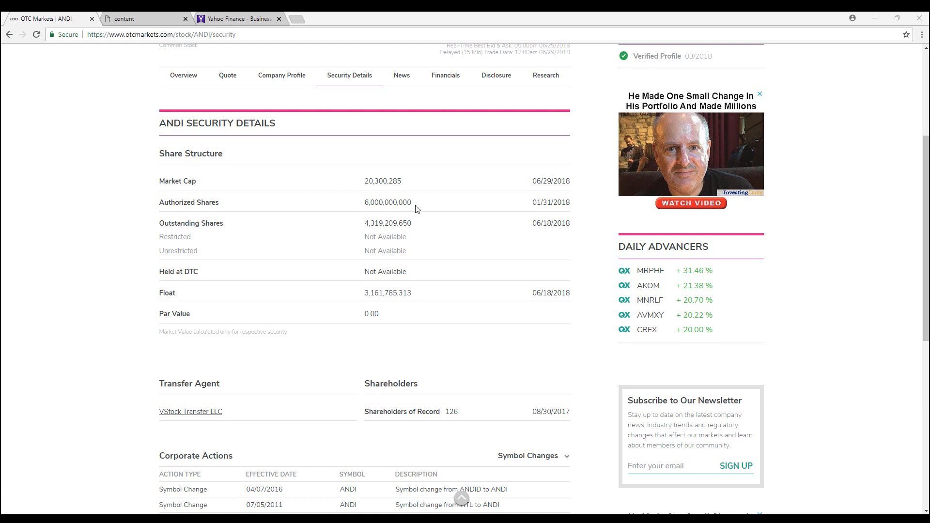
mouse_move(359, 206)
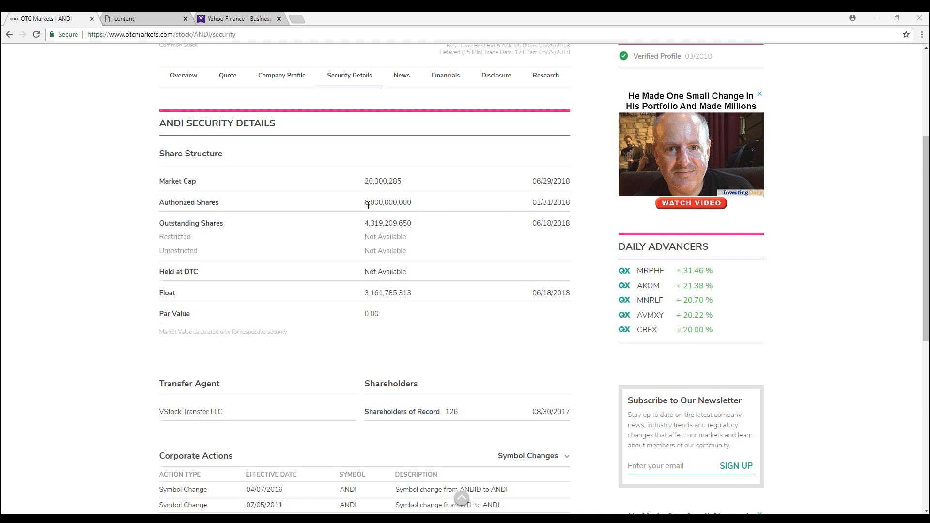
mouse_move(275, 242)
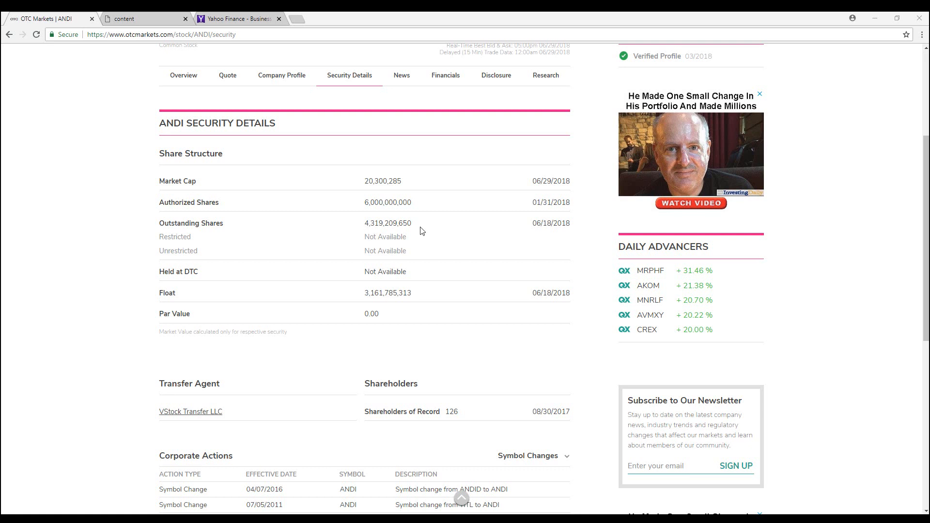
mouse_move(415, 230)
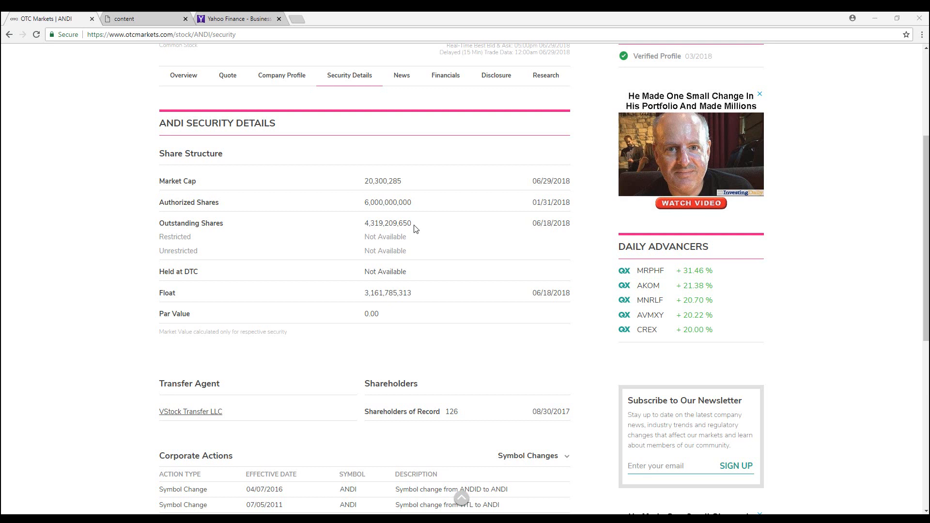
mouse_move(367, 230)
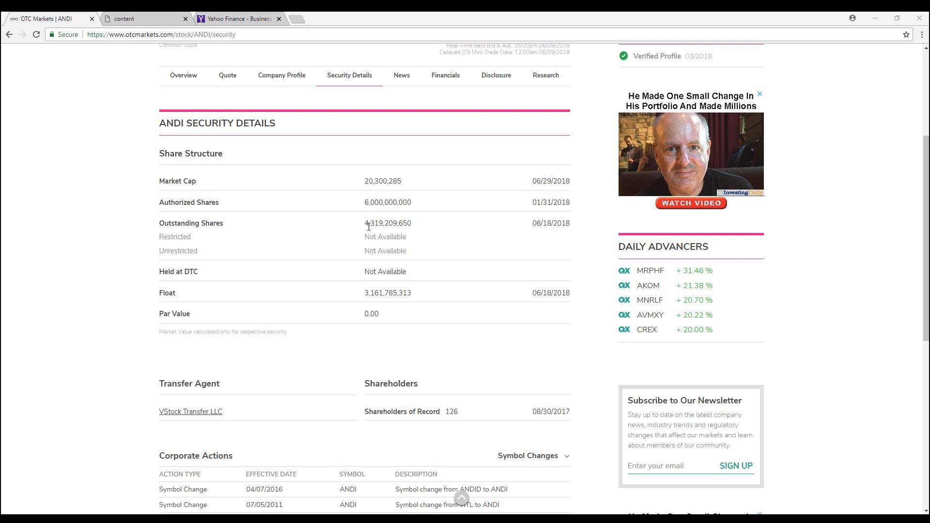
mouse_move(398, 225)
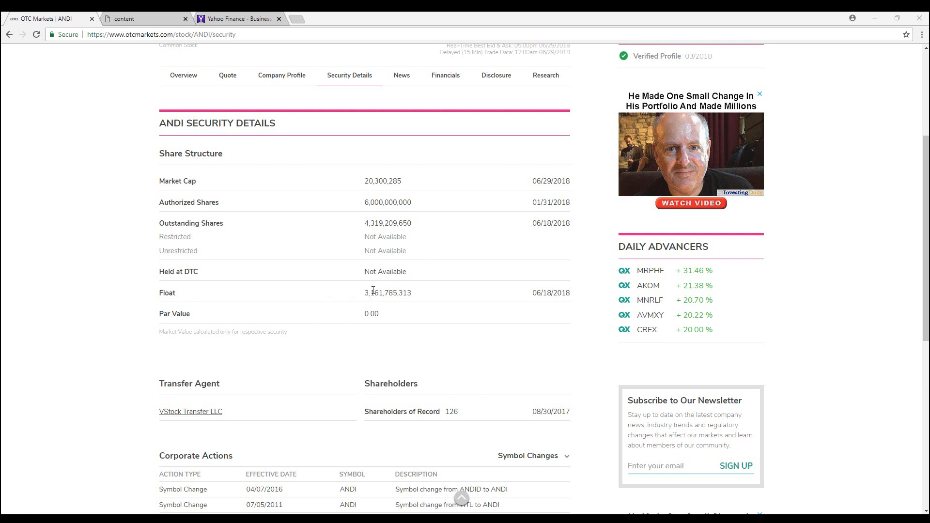
mouse_move(415, 228)
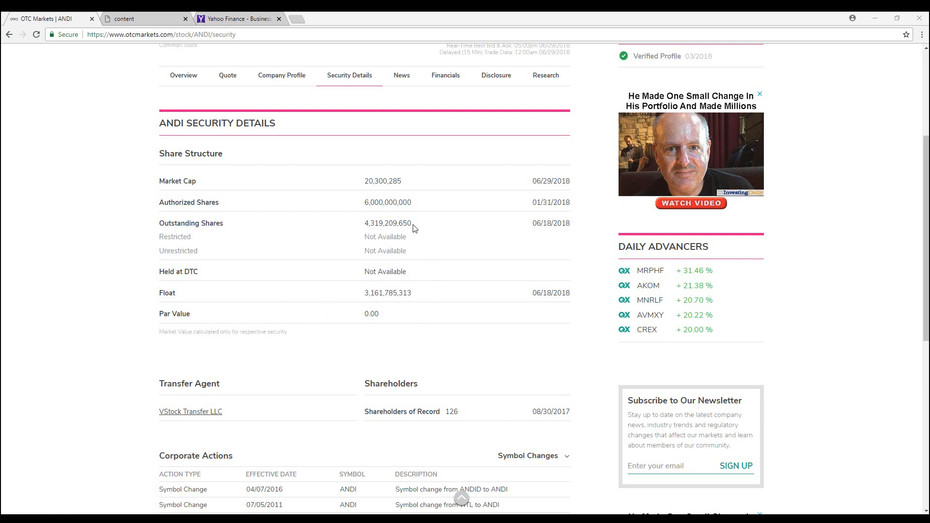
mouse_move(372, 293)
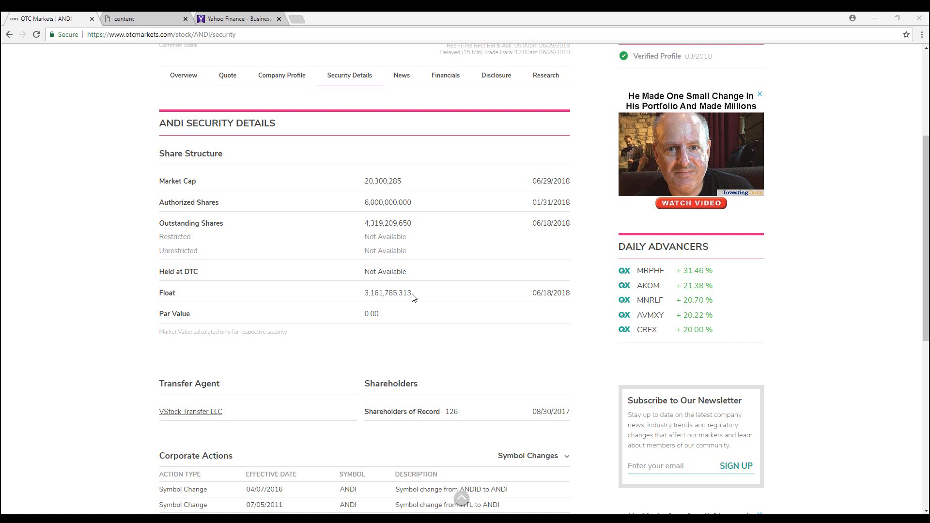
mouse_move(355, 298)
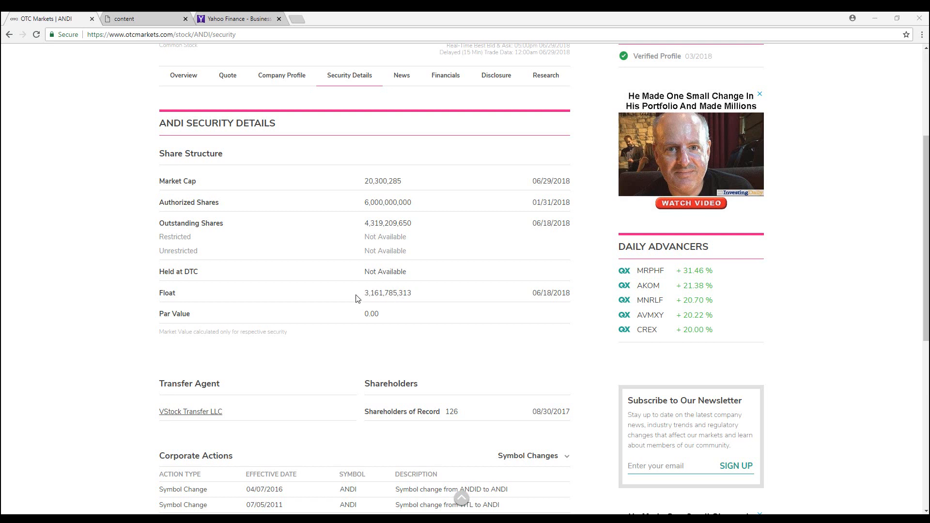
mouse_move(392, 225)
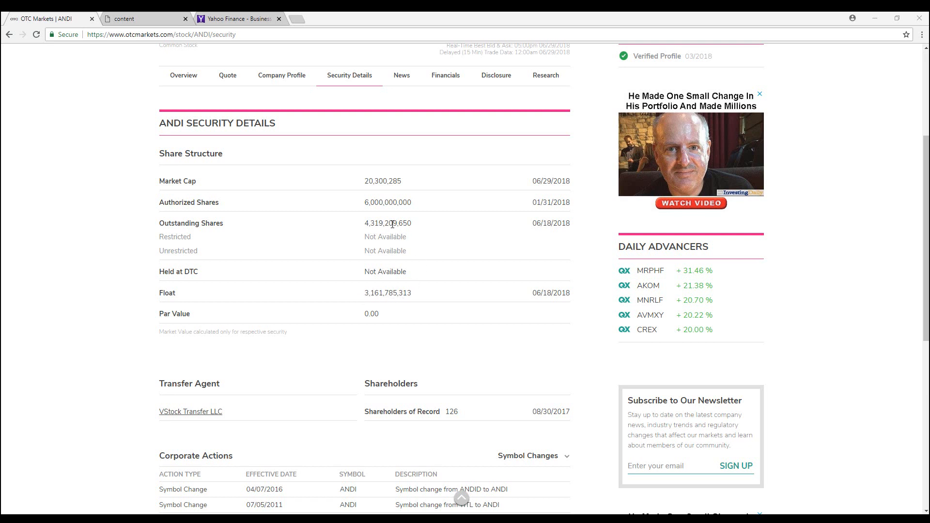
mouse_move(194, 250)
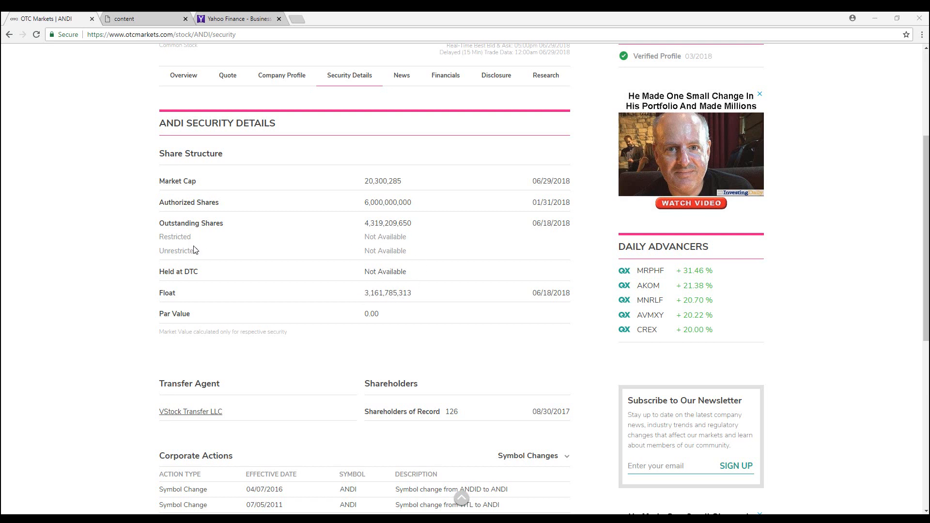
mouse_move(380, 245)
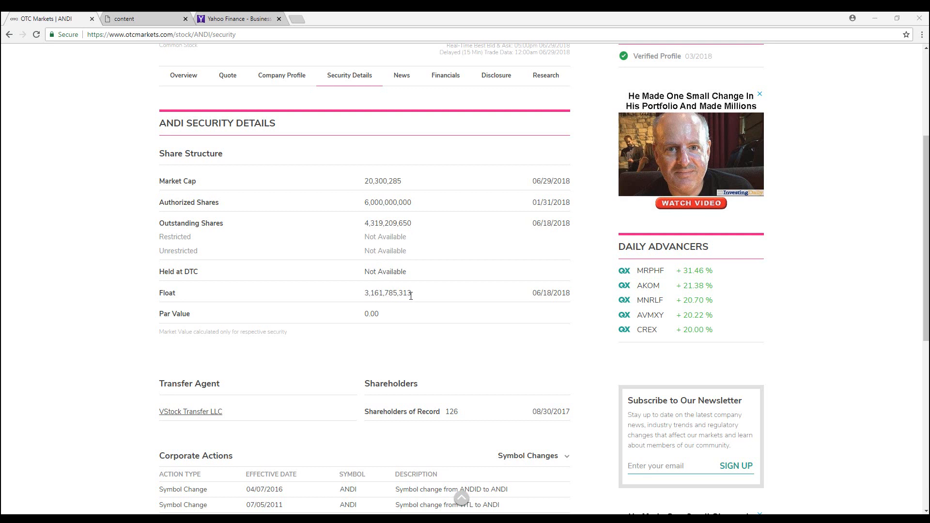
mouse_move(449, 263)
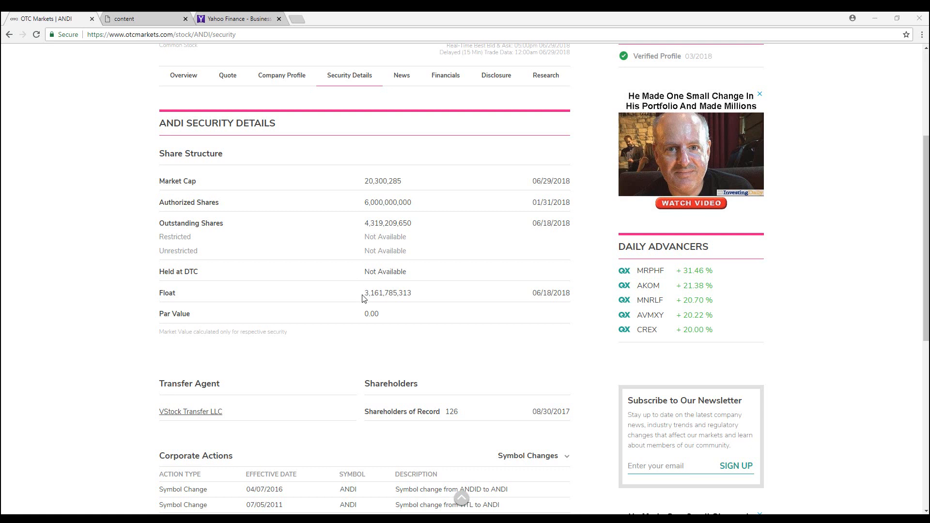
mouse_move(380, 303)
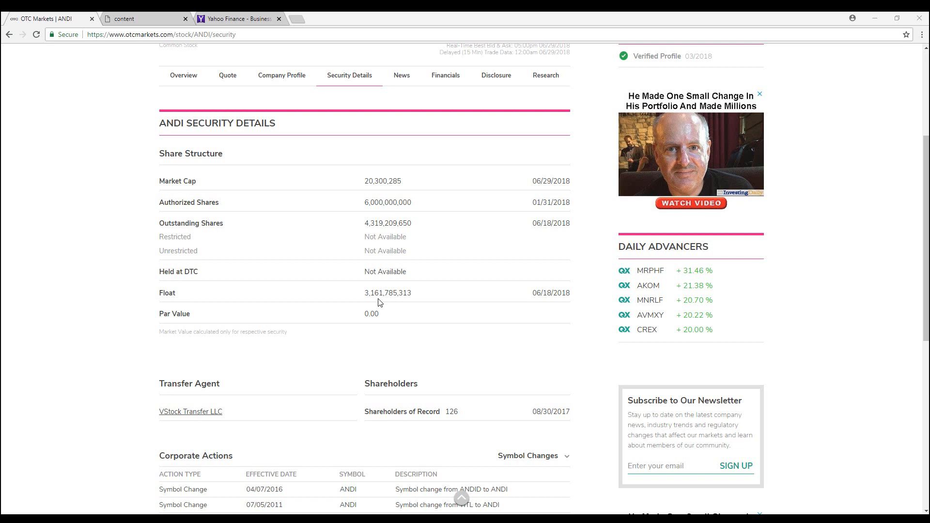
mouse_move(415, 299)
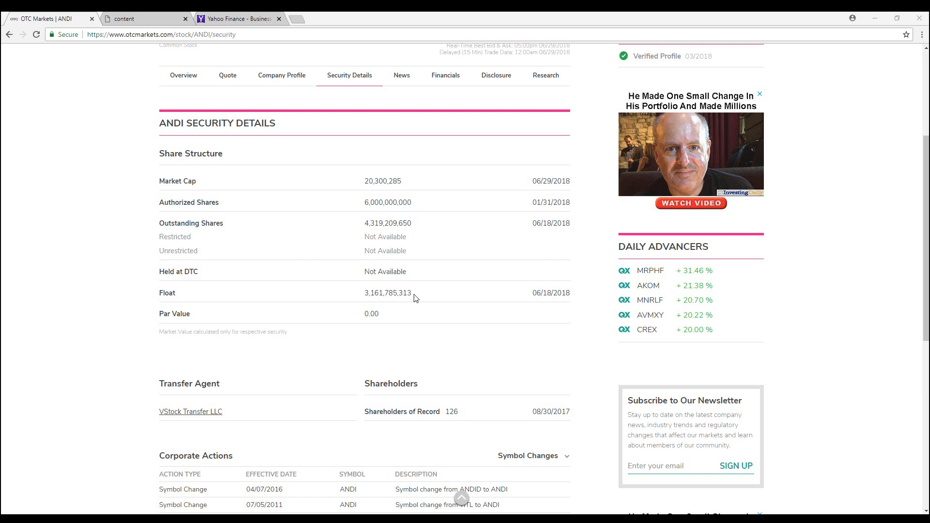
mouse_move(378, 304)
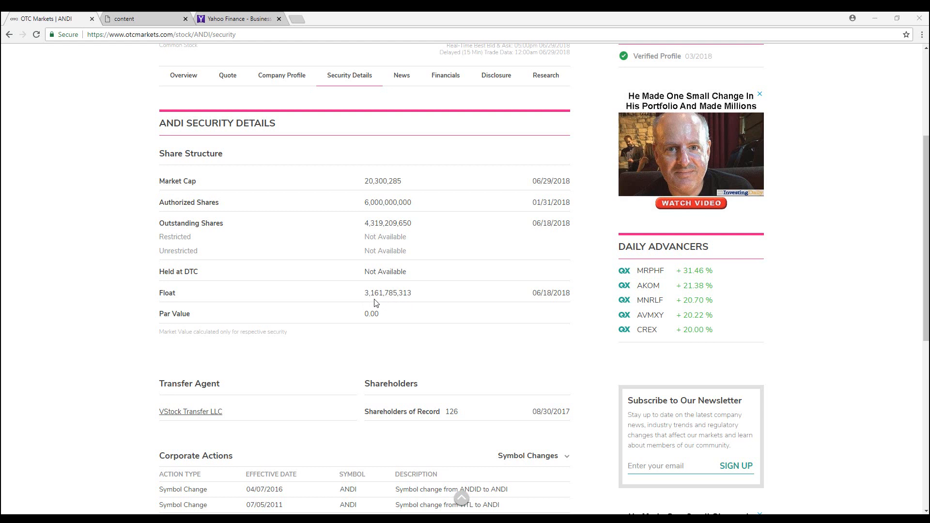
mouse_move(361, 301)
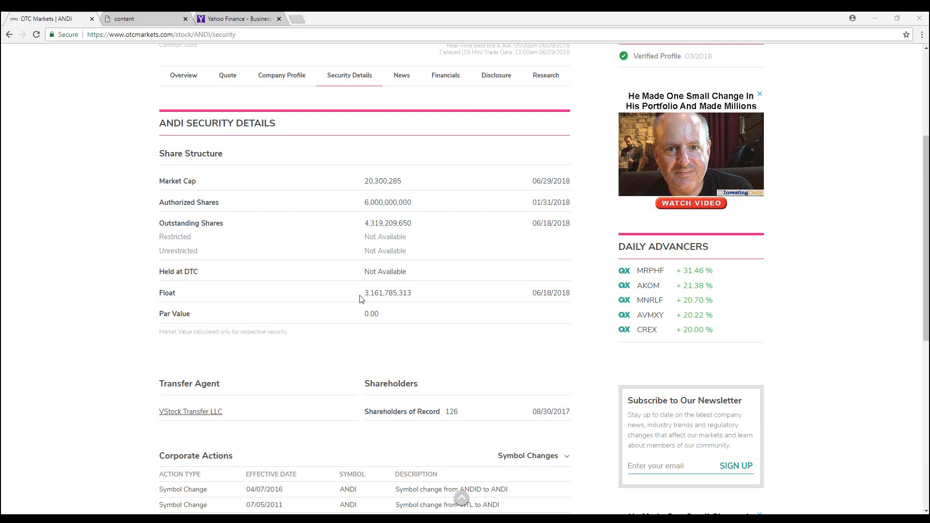
mouse_move(408, 296)
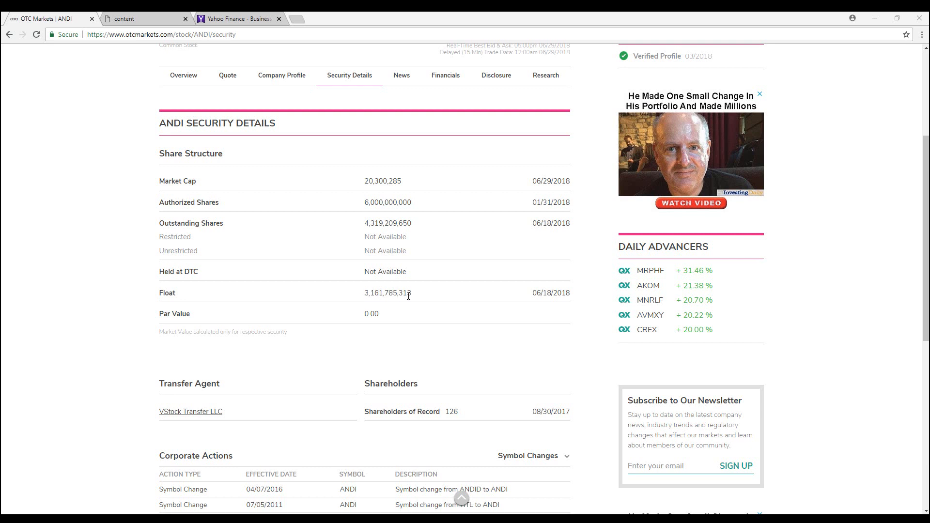
mouse_move(393, 293)
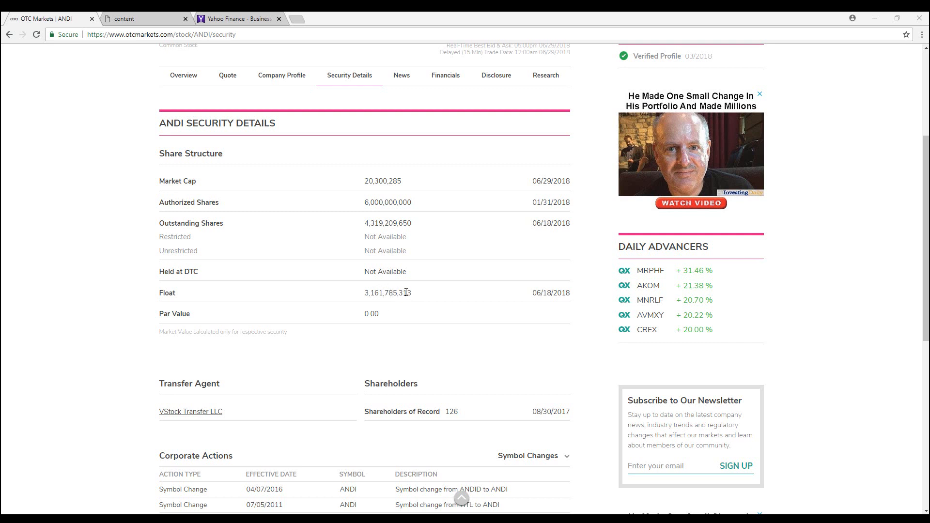
mouse_move(414, 299)
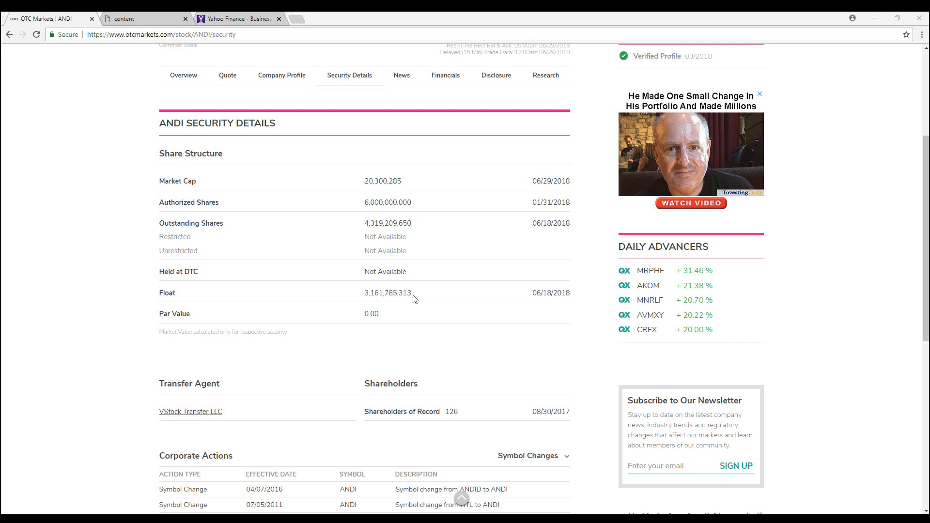
mouse_move(335, 293)
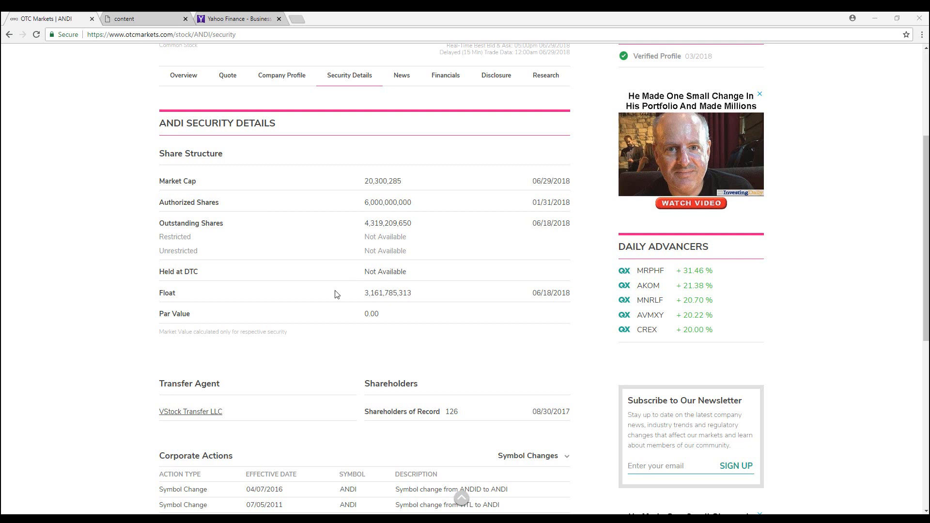
mouse_move(346, 304)
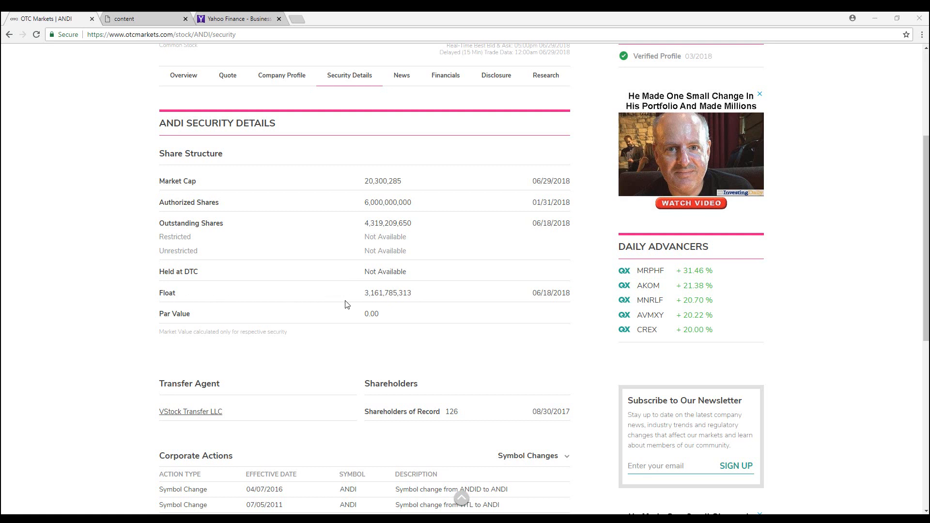
mouse_move(358, 290)
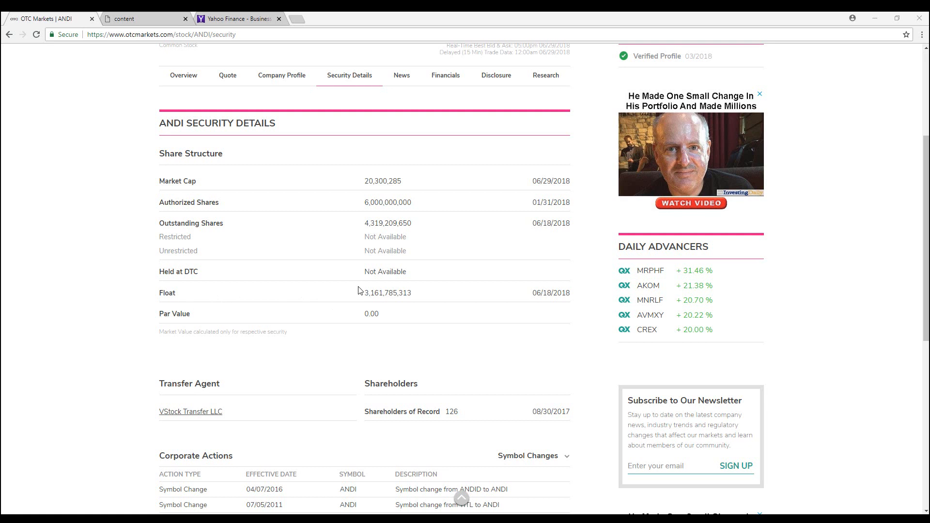